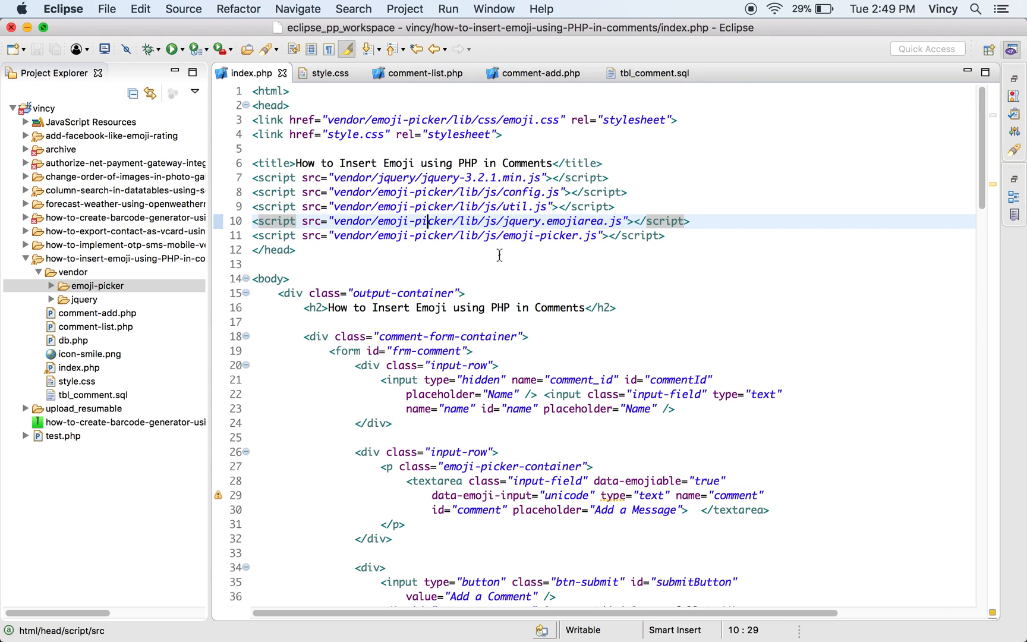
- Point out the emoji-picker library folder and the emoji-enabled comment textarea markup
left_click(97, 285)
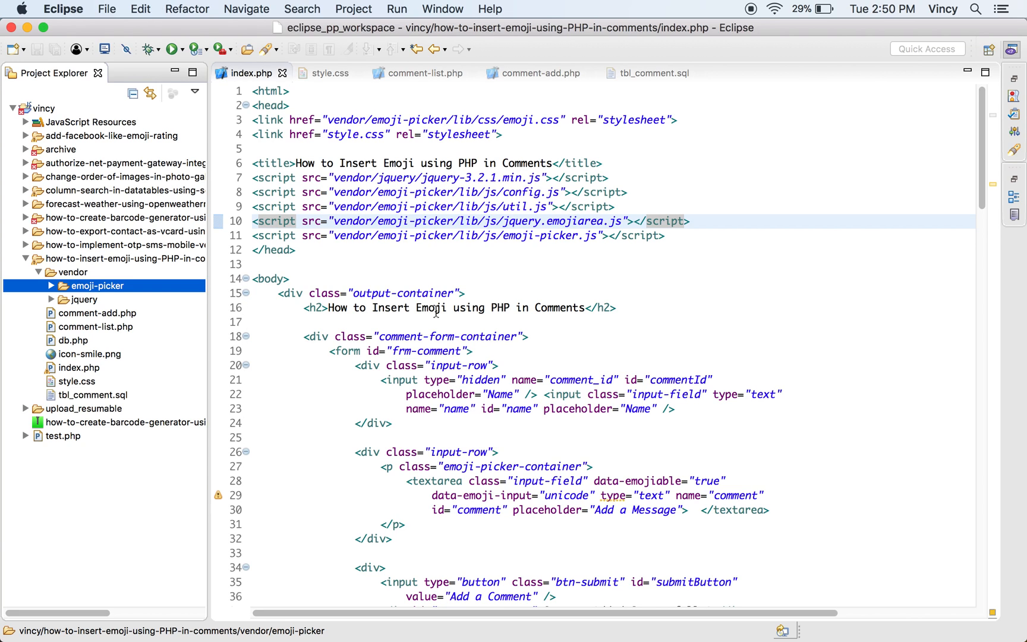
scroll("down", 3)
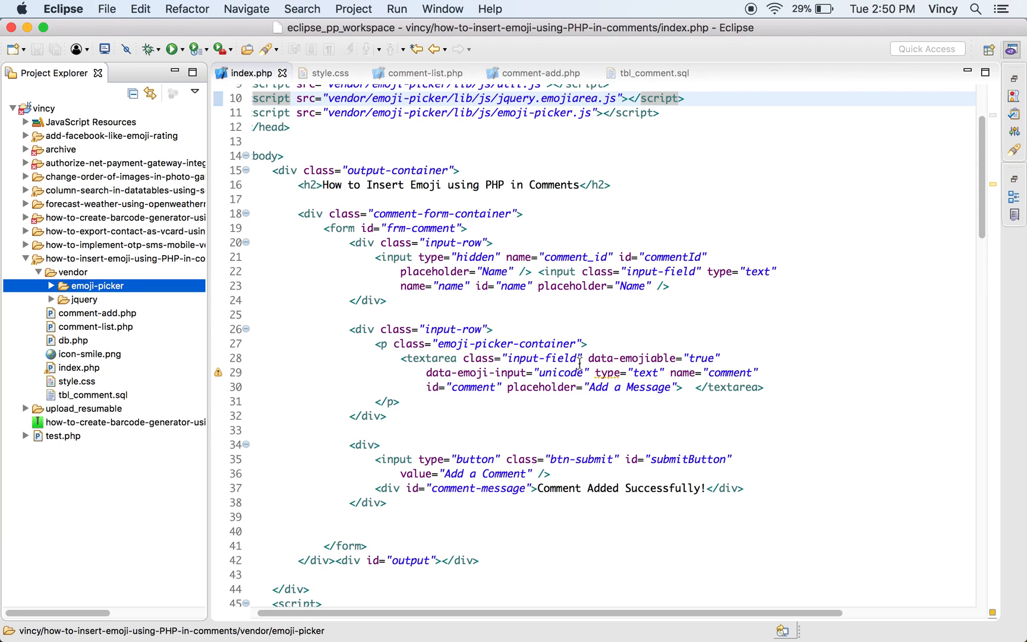
left_click(588, 372)
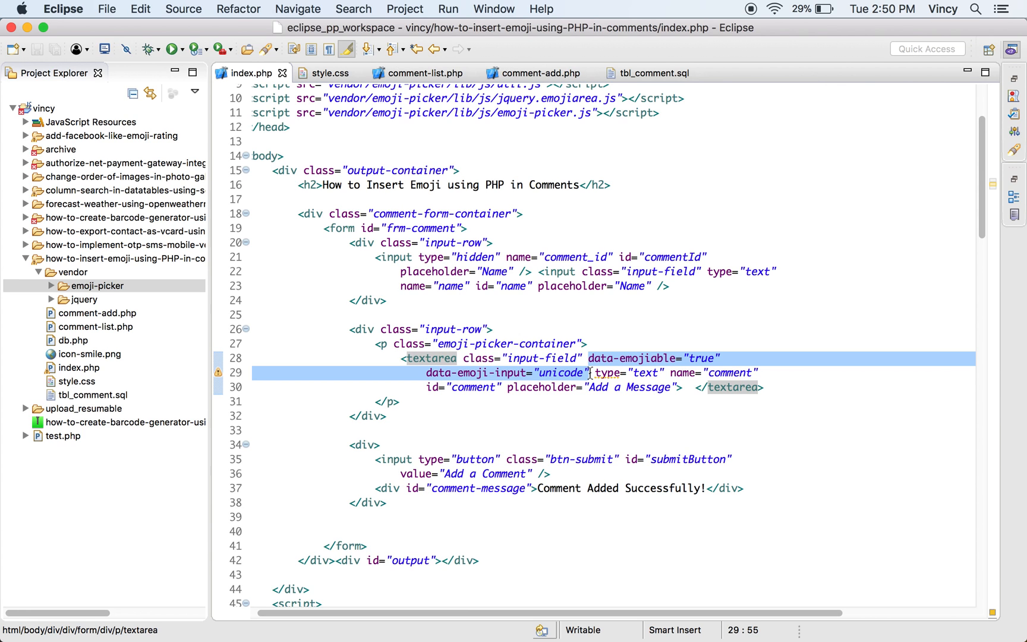
- Walk through the EmojiPicker initialization code in the source file
scroll("down", 3)
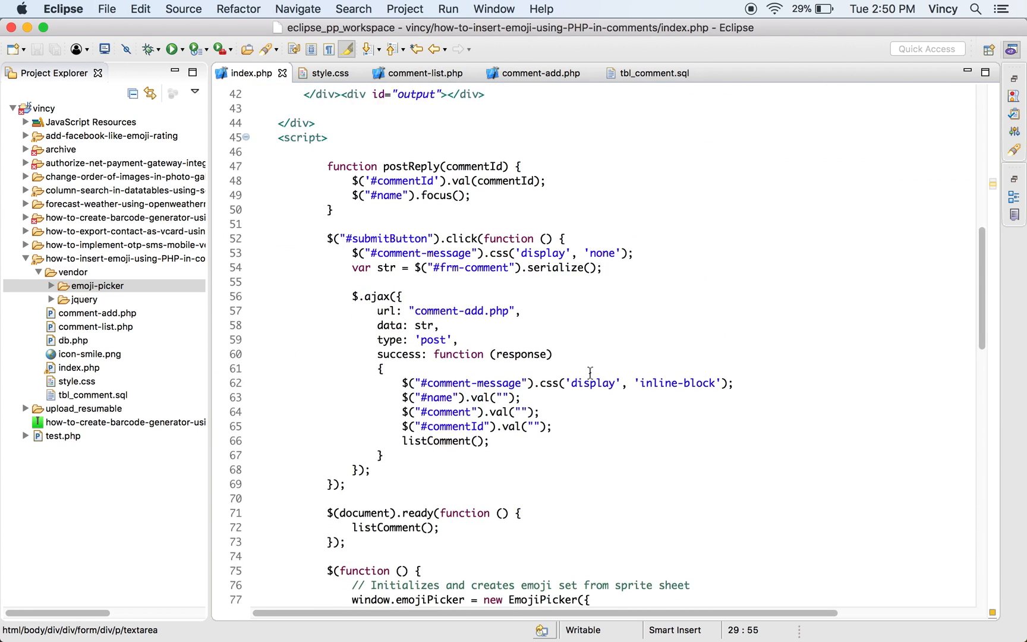
scroll("down", 3)
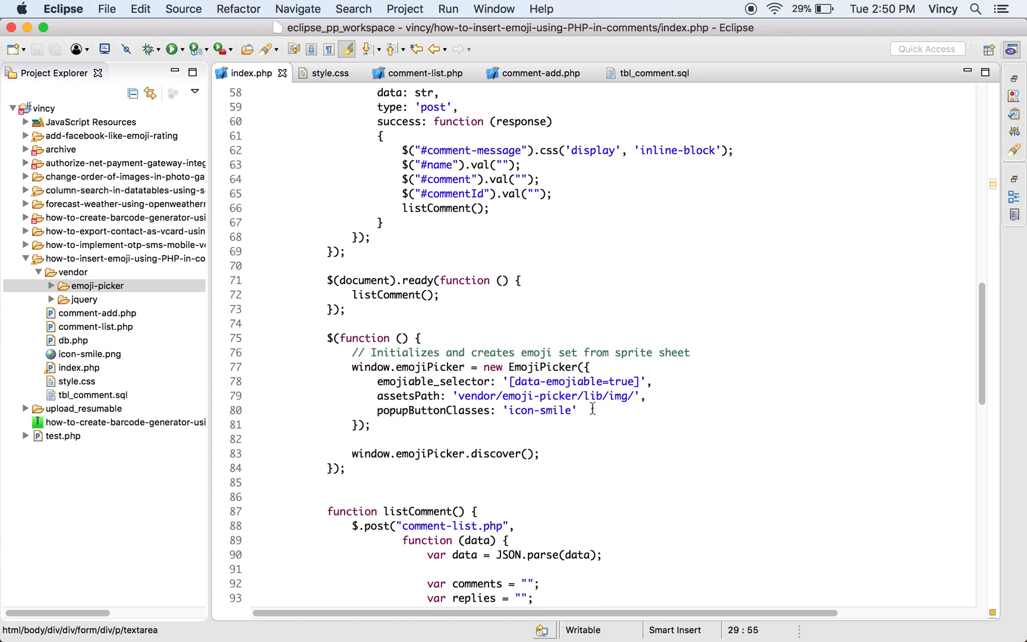
left_click(561, 367)
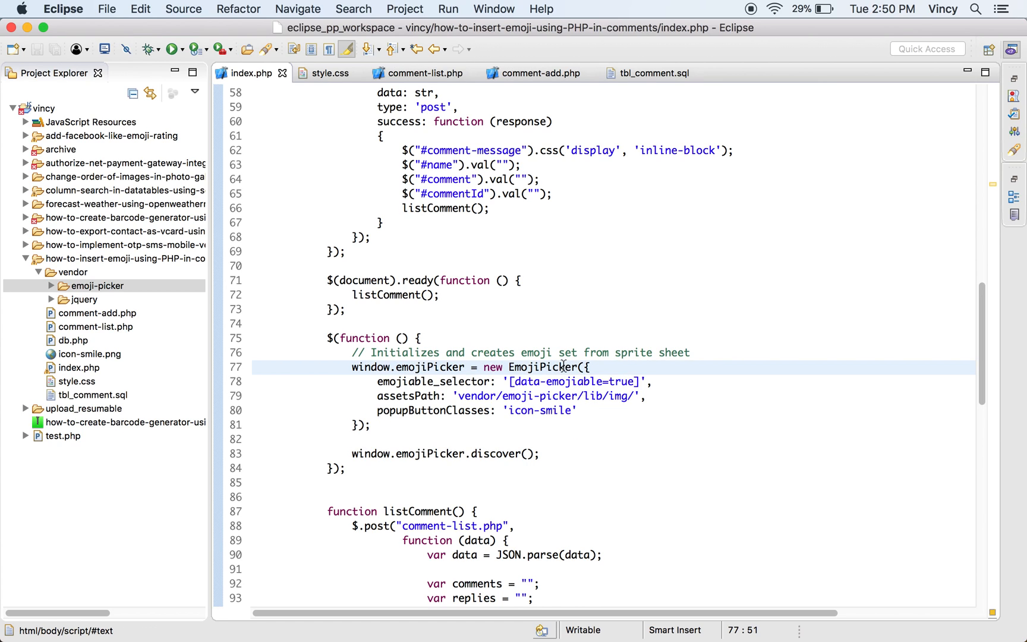
mouse_move(616, 405)
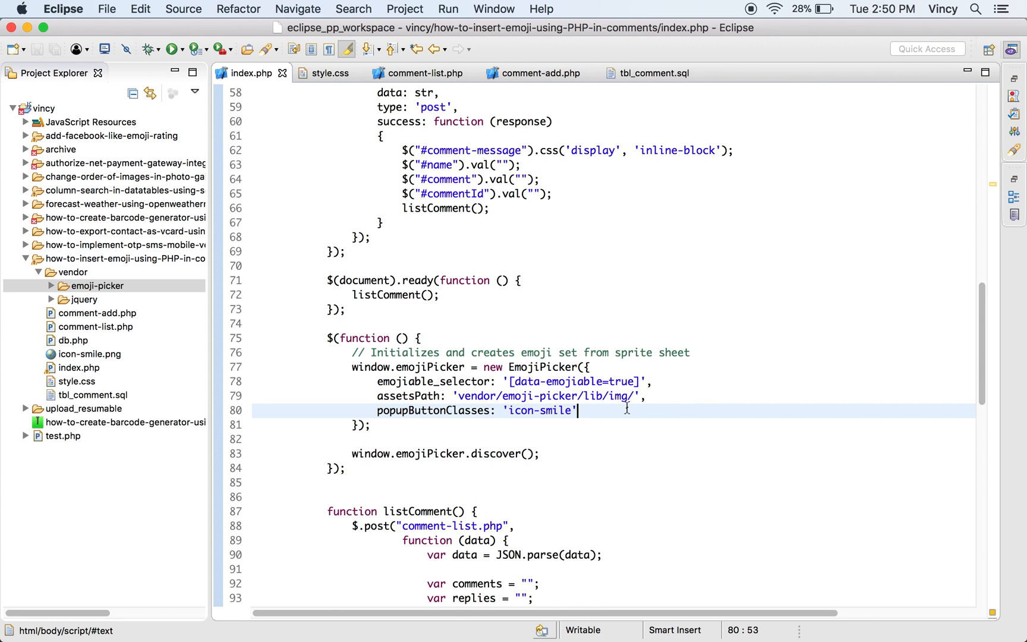
scroll("down", 3)
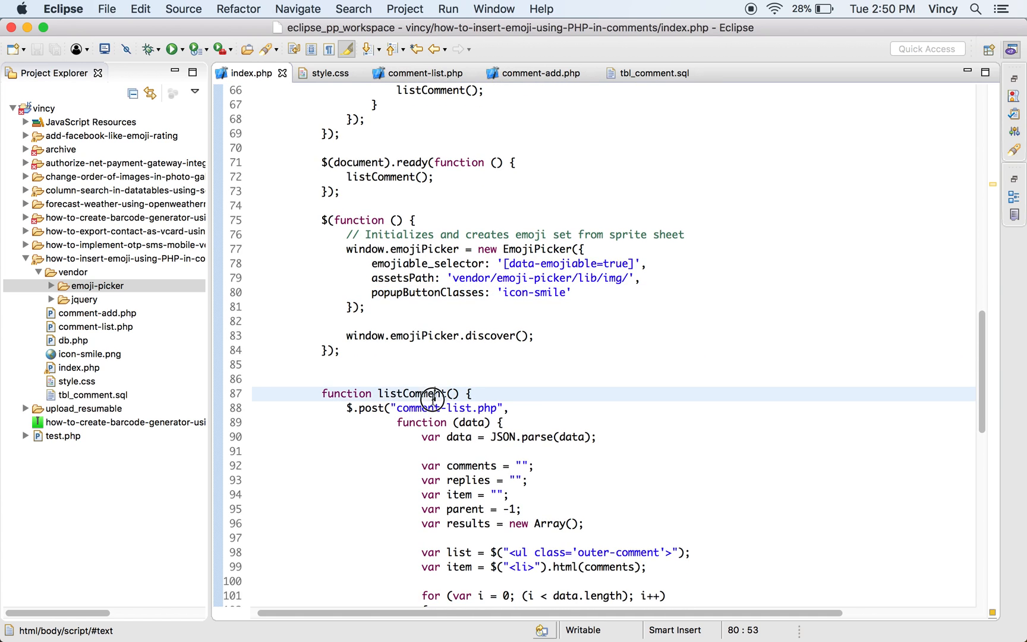
scroll("down", 3)
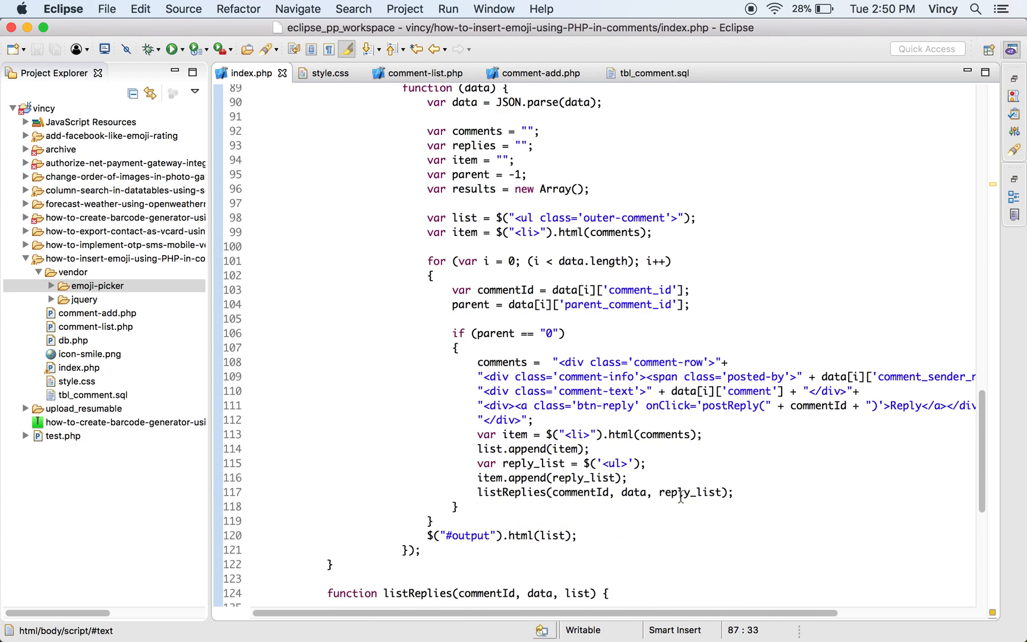
scroll("down", 3)
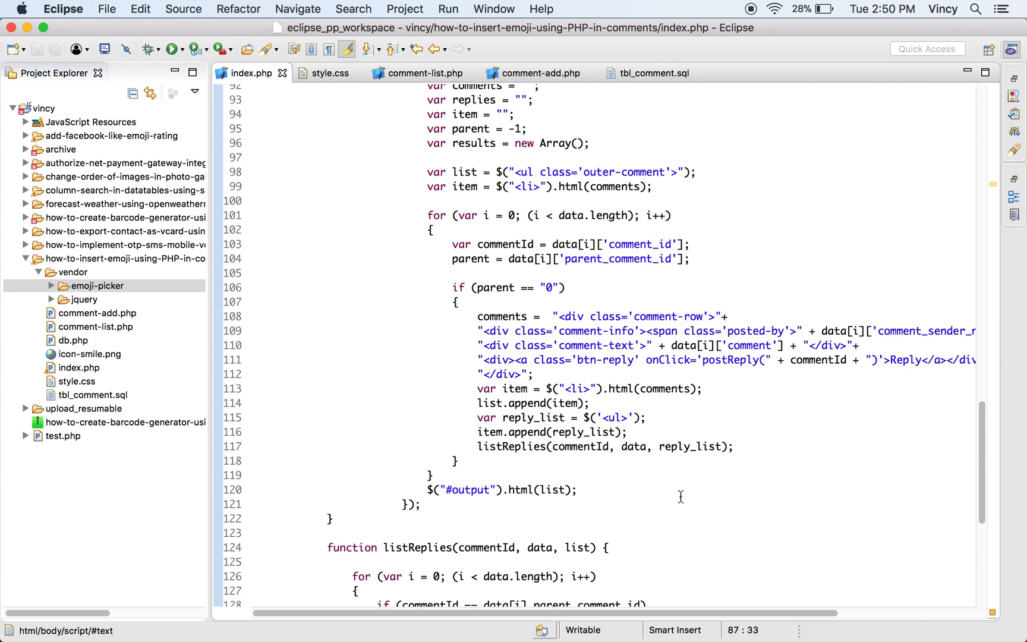
scroll("up", 3)
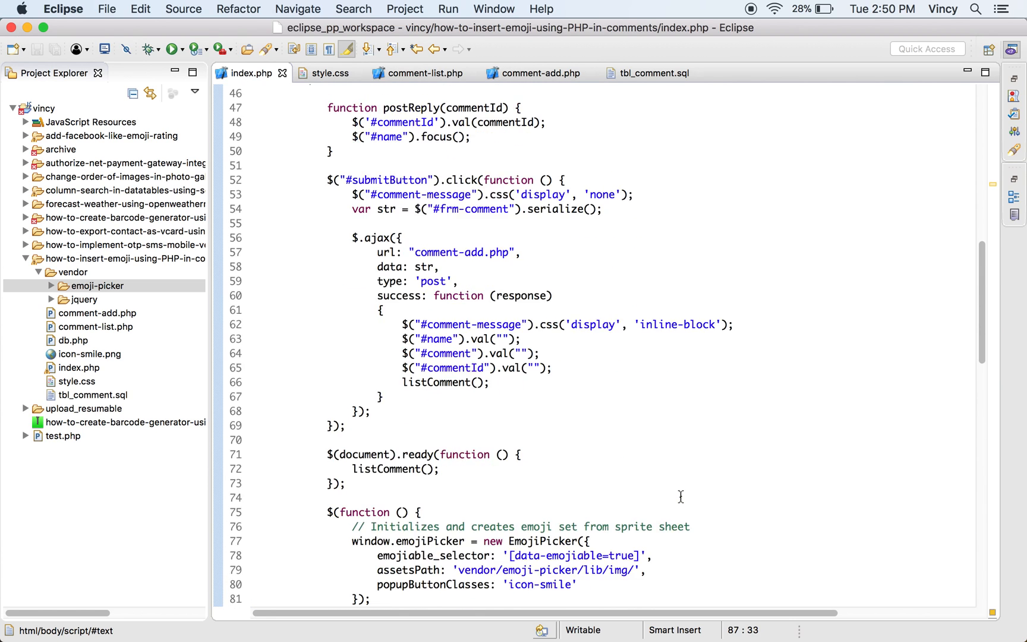
scroll("up", 3)
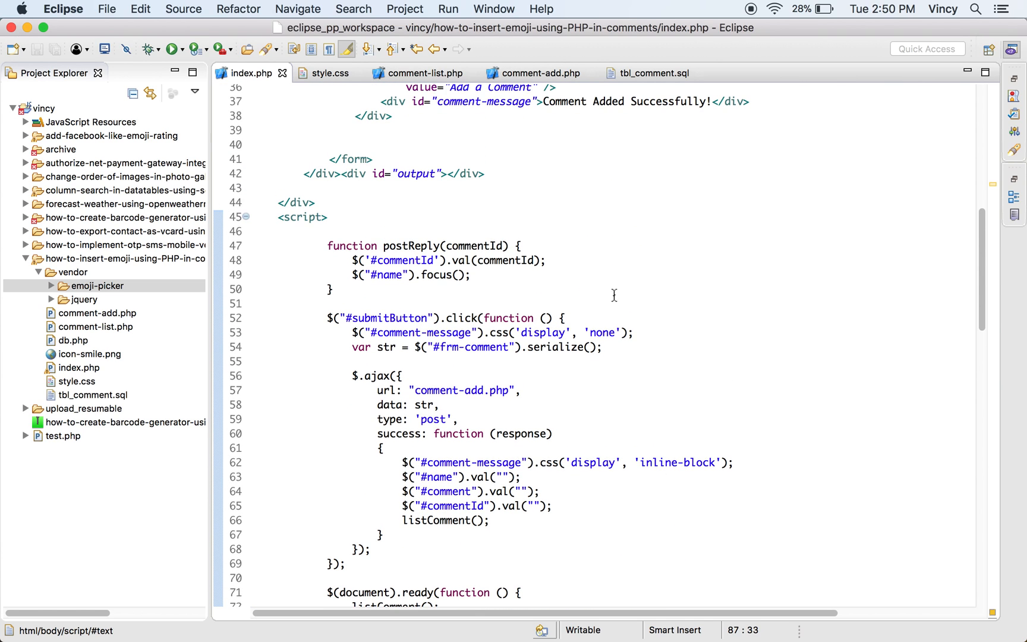
mouse_move(610, 221)
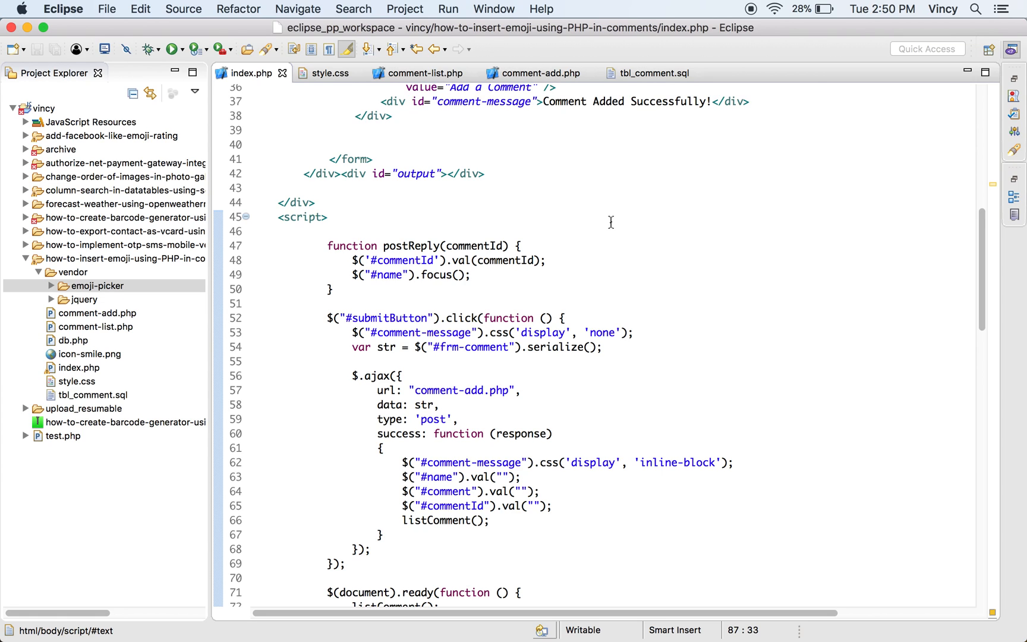
mouse_move(622, 392)
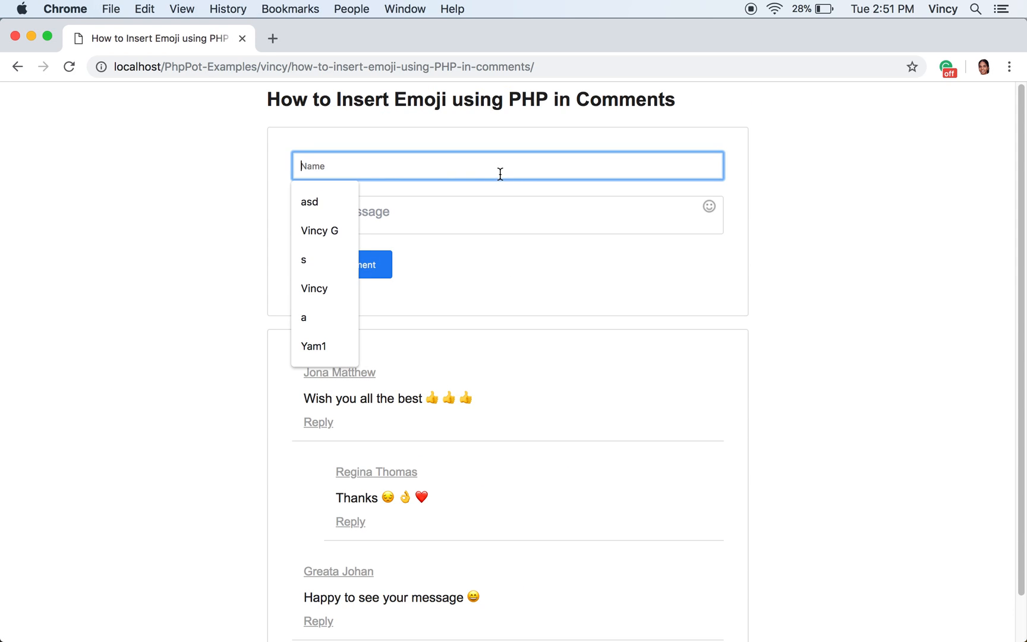
- Submit a comment named Vincy with two emojis, including a red heart, from the picker
type("Vincy")
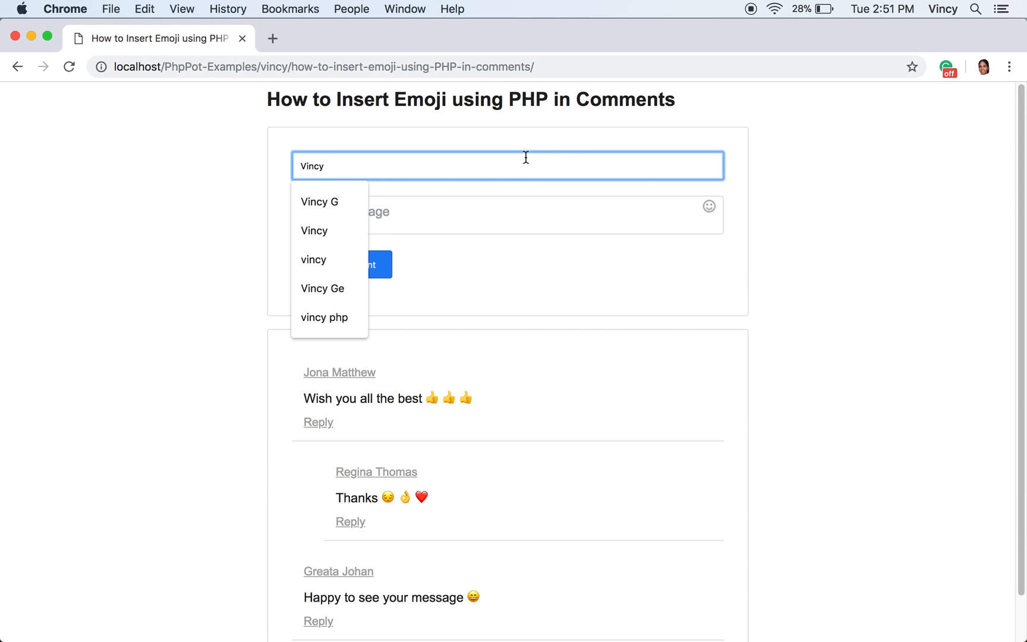
mouse_move(711, 205)
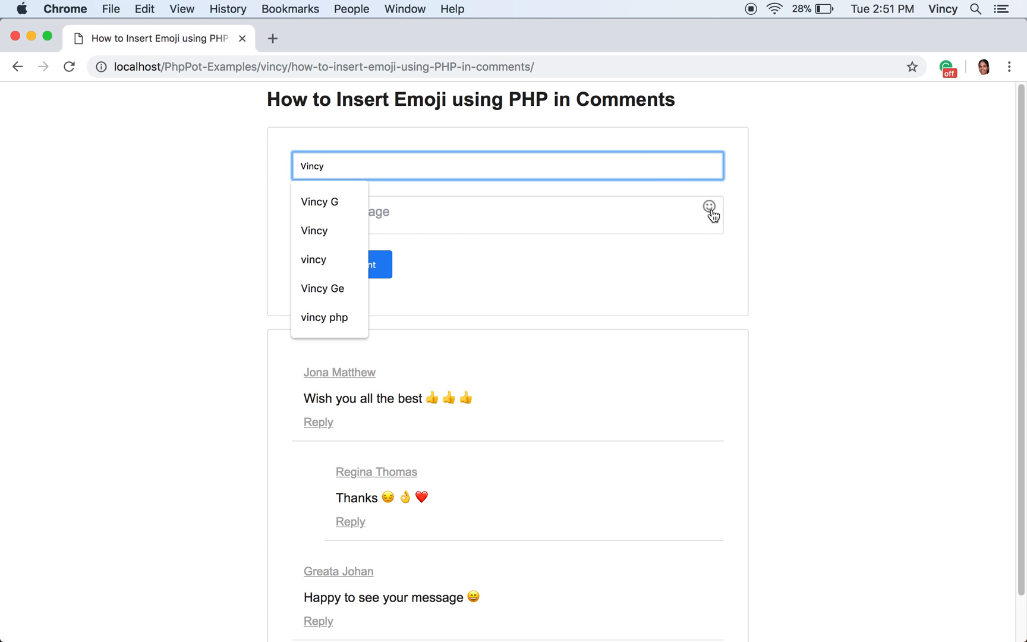
left_click(712, 208)
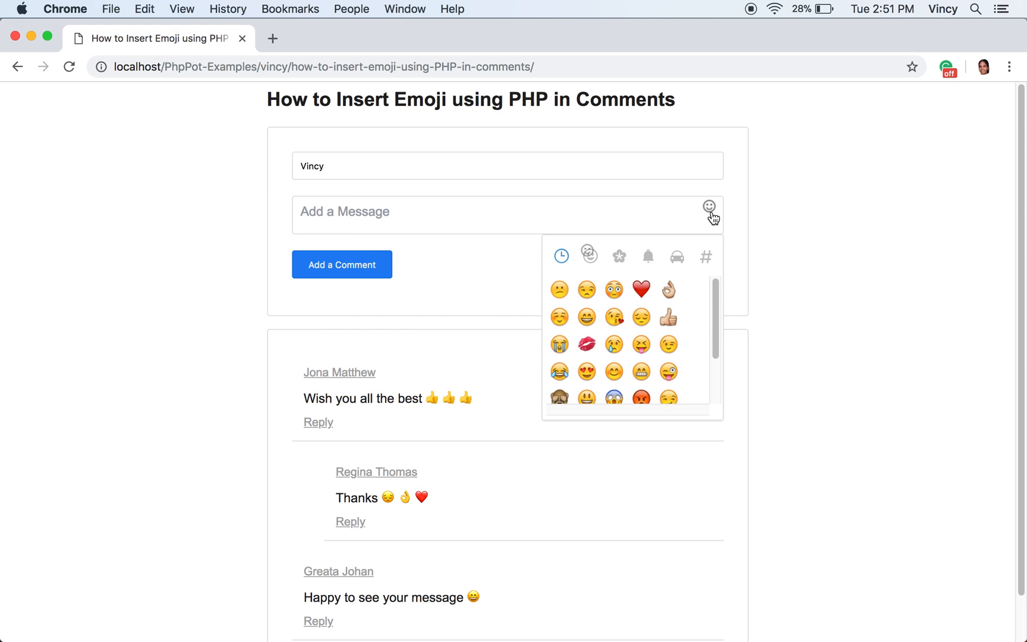
mouse_move(586, 289)
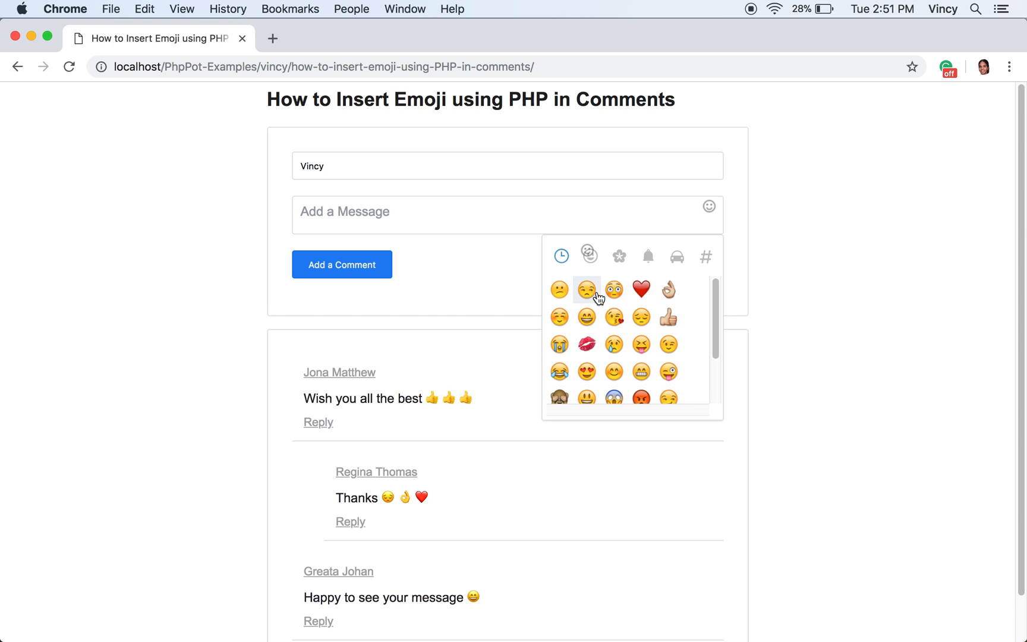
left_click(586, 290)
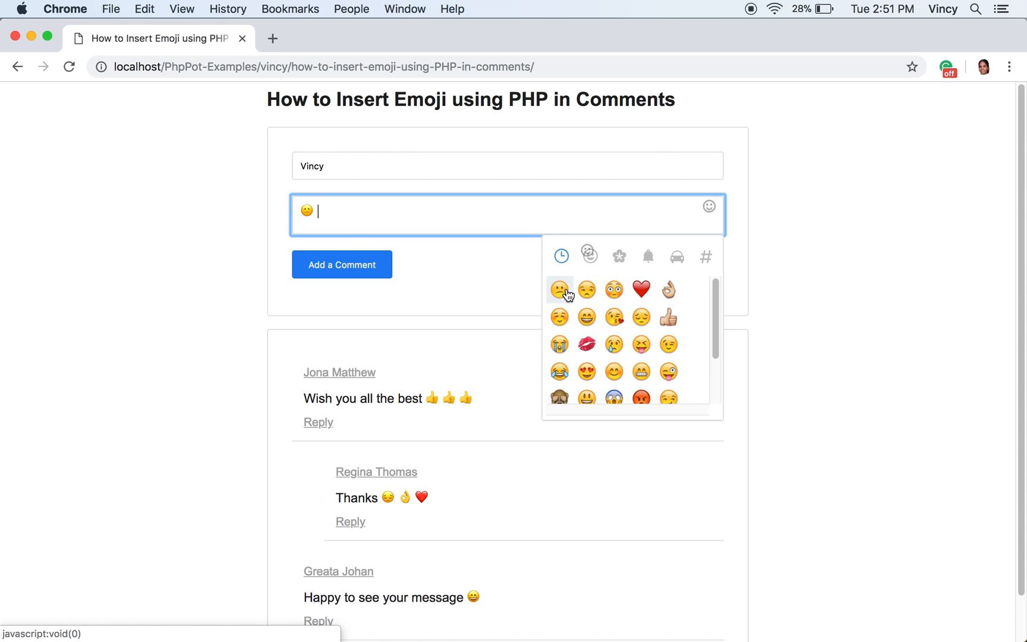
left_click(641, 289)
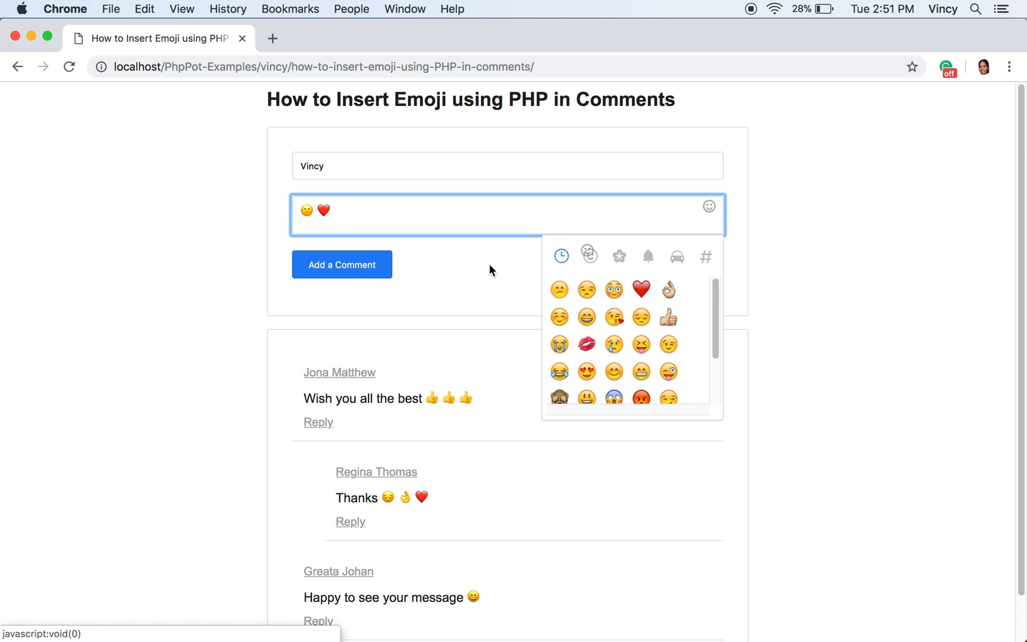
left_click(341, 265)
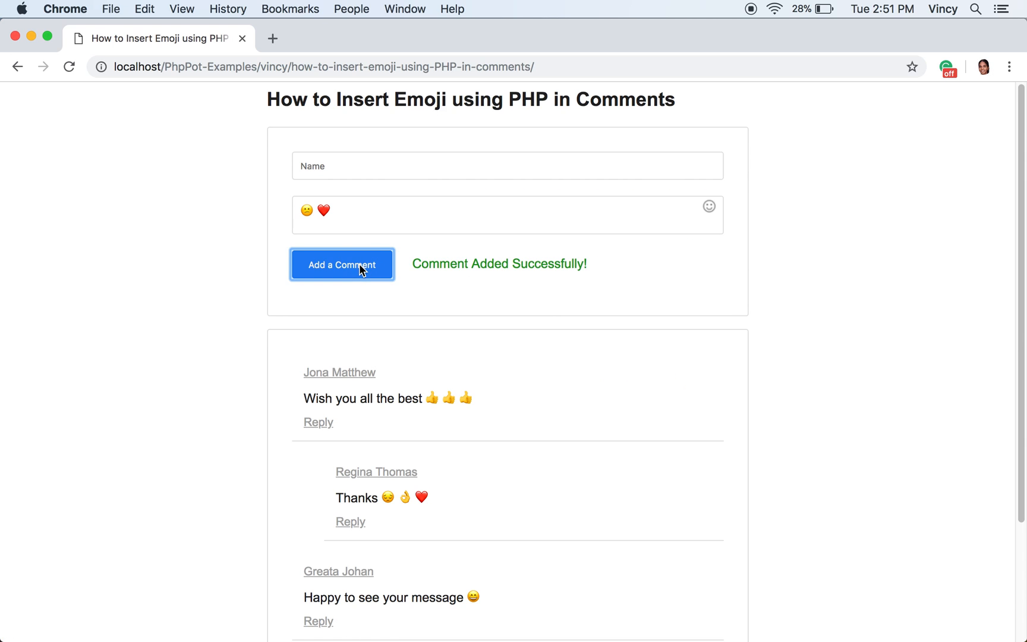
scroll("down", 3)
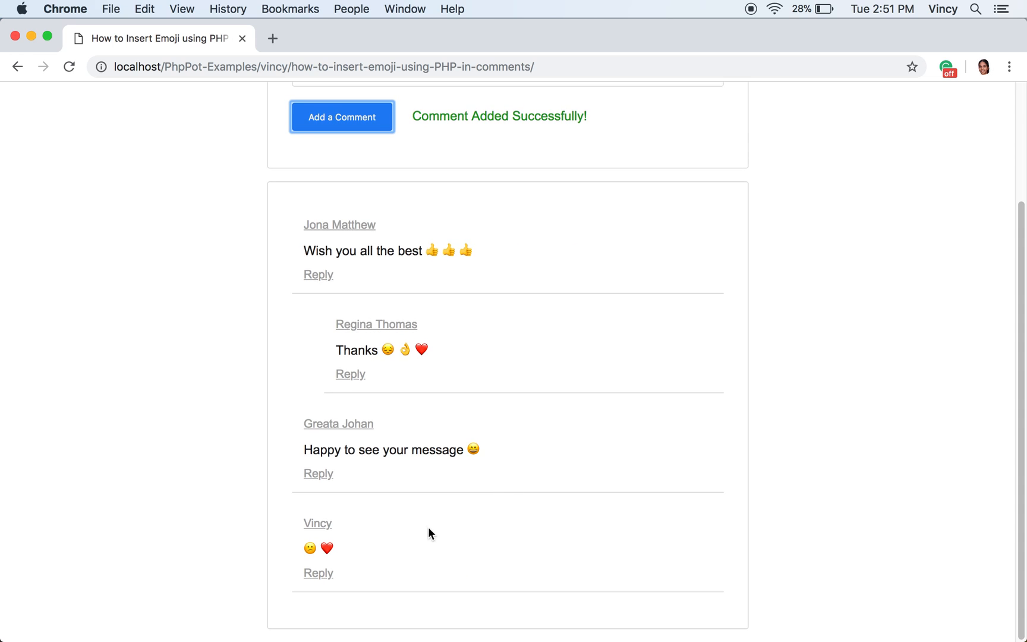
mouse_move(442, 556)
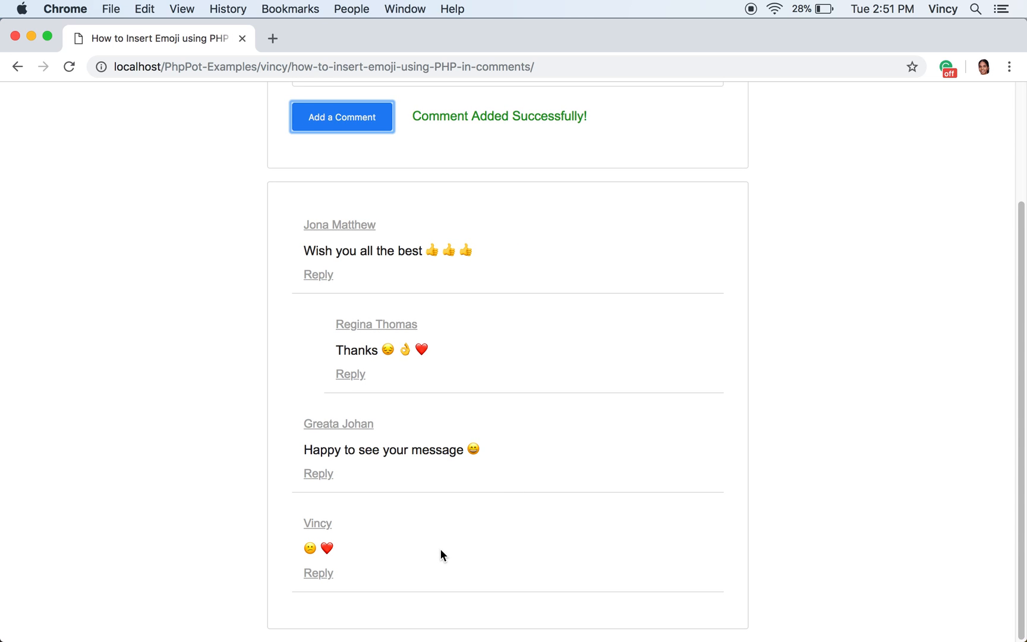
scroll("up", 3)
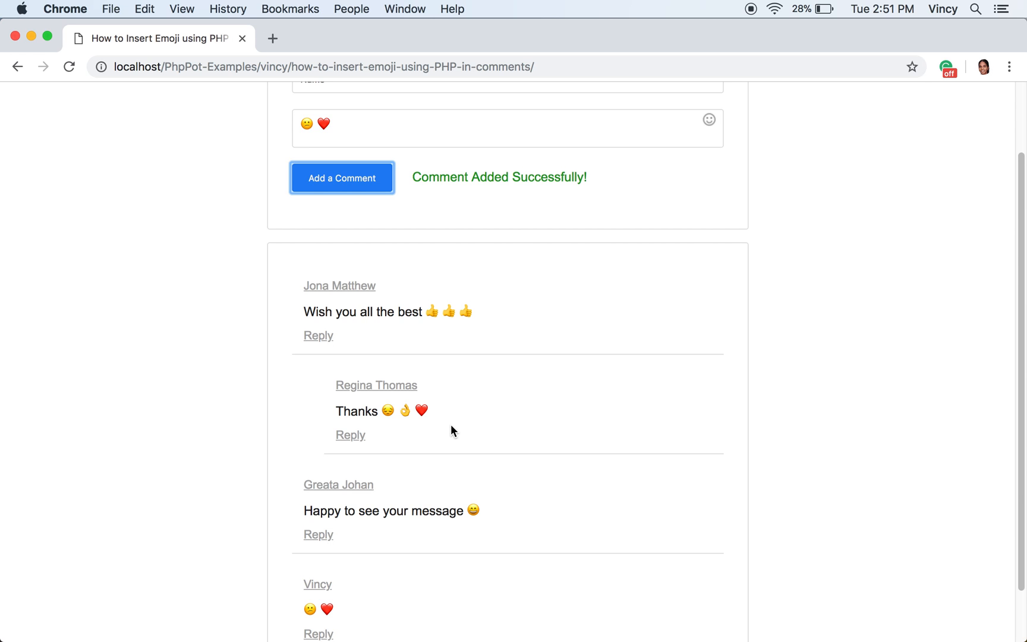
scroll("up", 3)
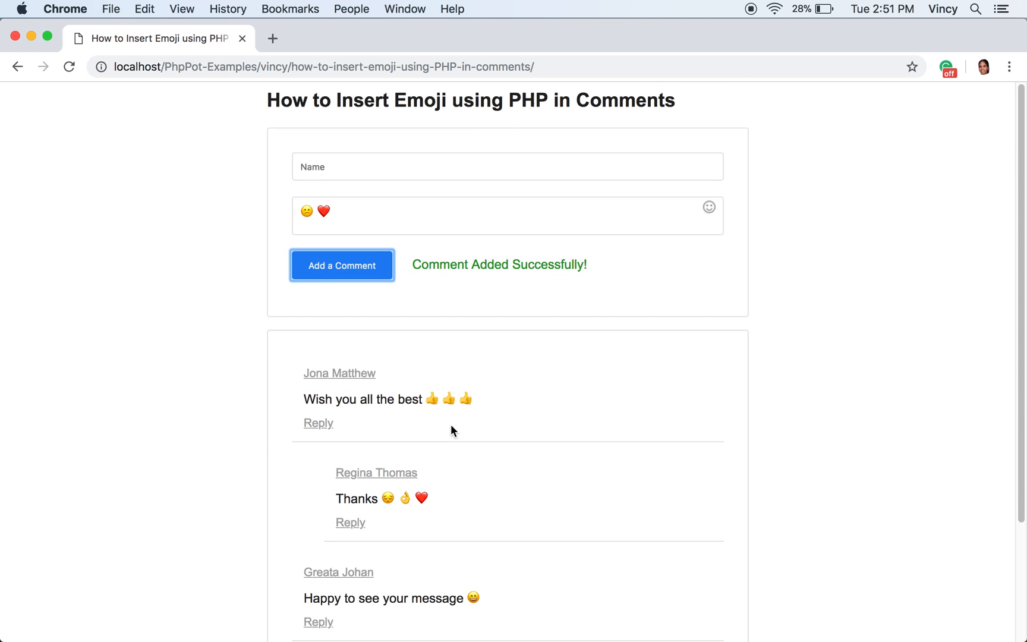
mouse_move(770, 30)
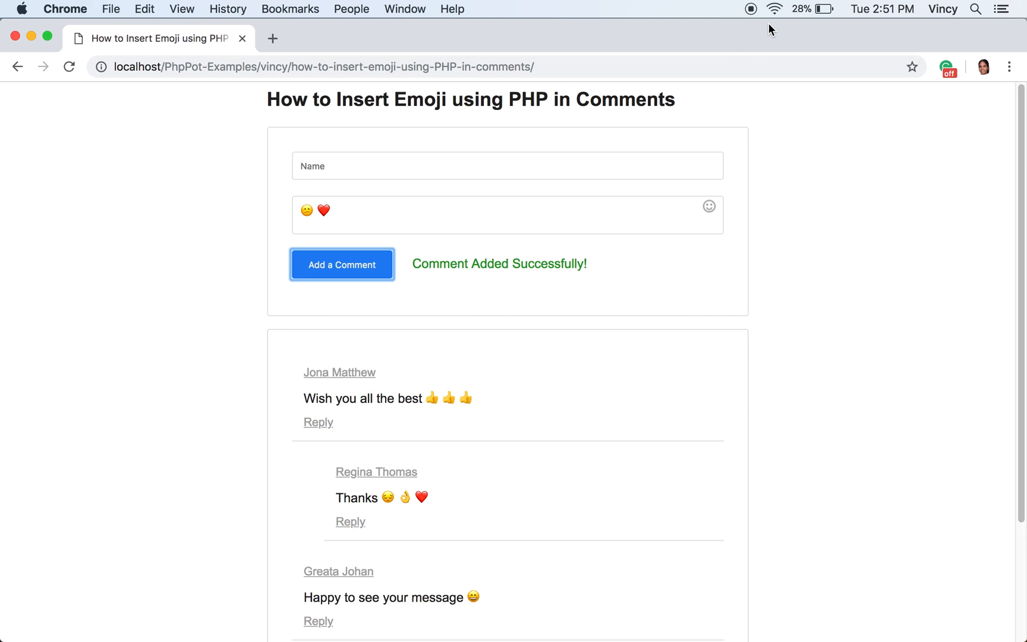
mouse_move(755, 15)
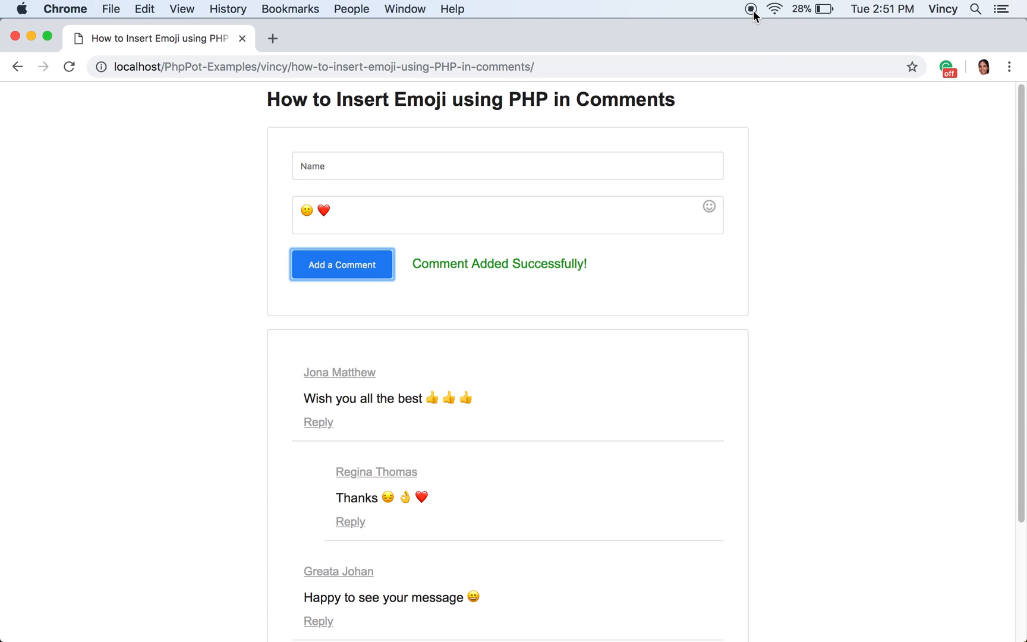
mouse_move(776, 90)
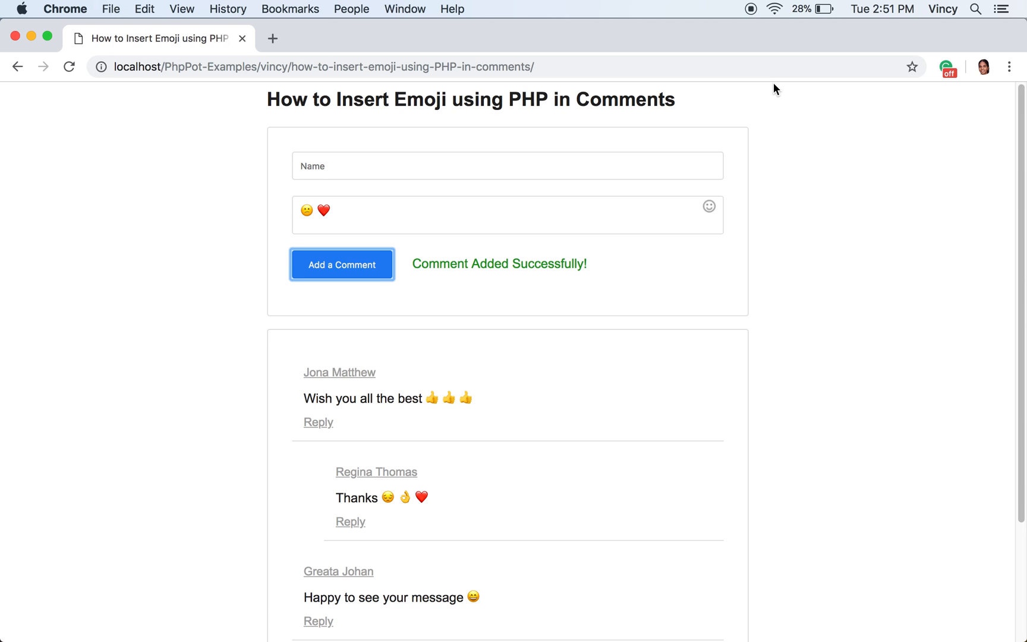